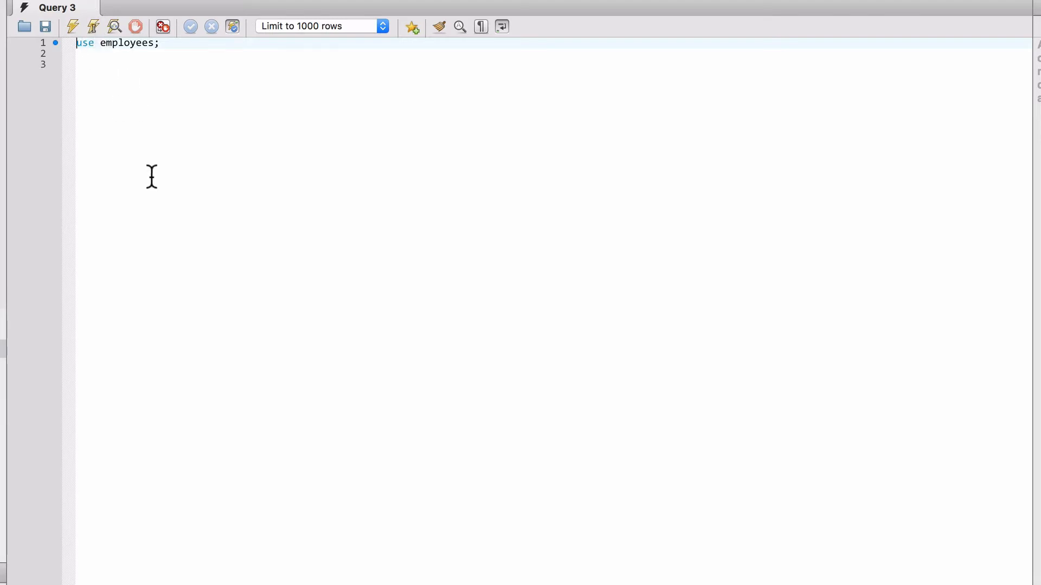
{"action": "mouse_move", "coordinate": [26, 299]}
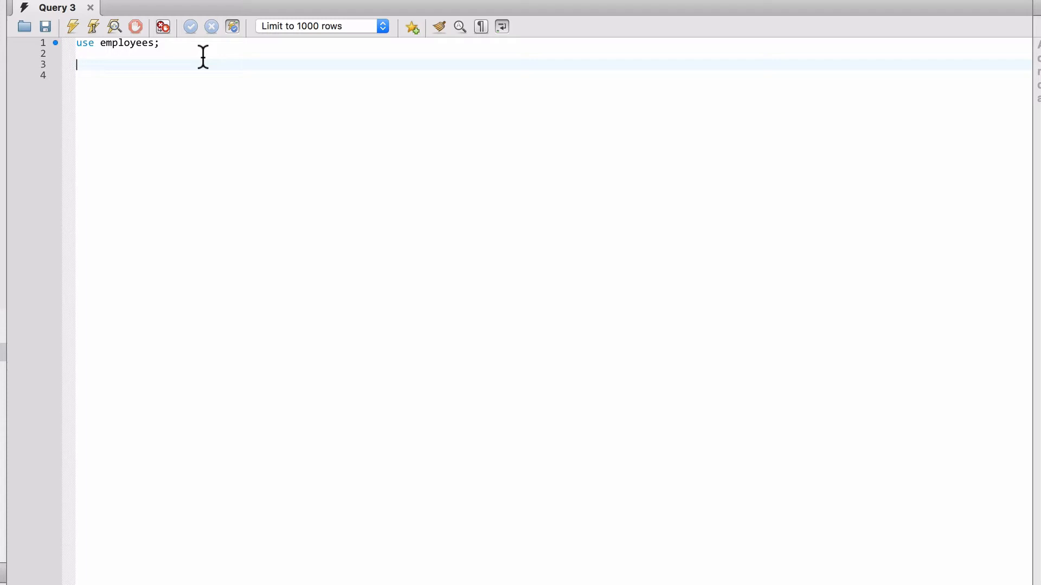
Write SELECT * FROM employees WHERE first_name = 'Elvis'; on line 3
{"action": "type", "text": "SELE"}
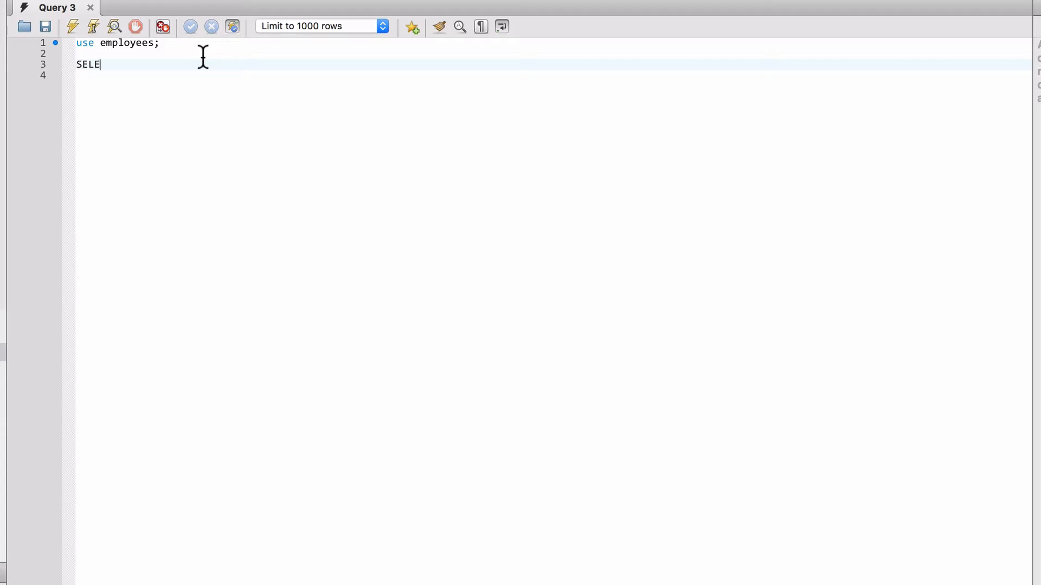
{"action": "type", "text": "CT *"}
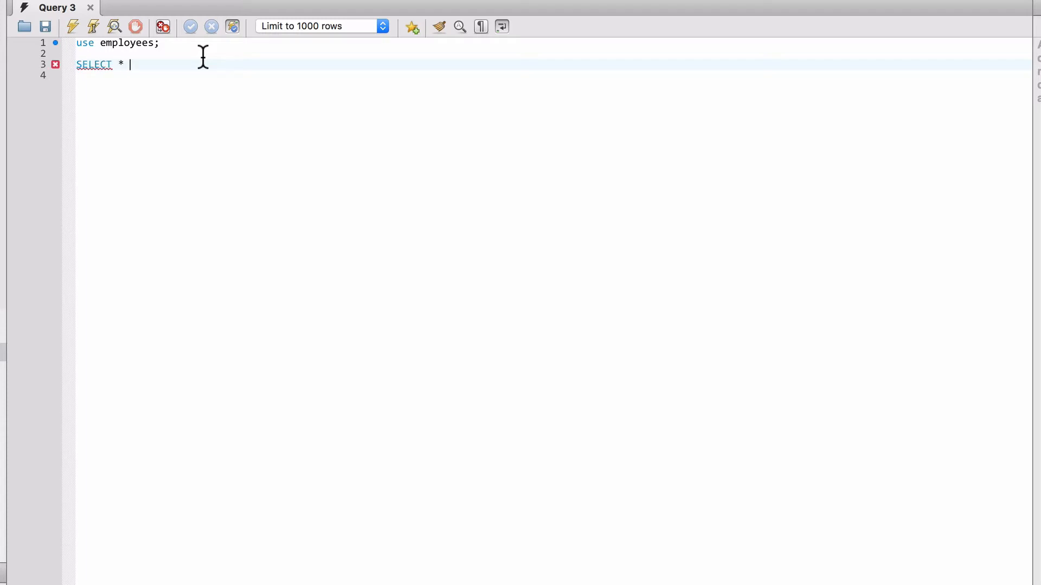
{"action": "type", "text": "F"}
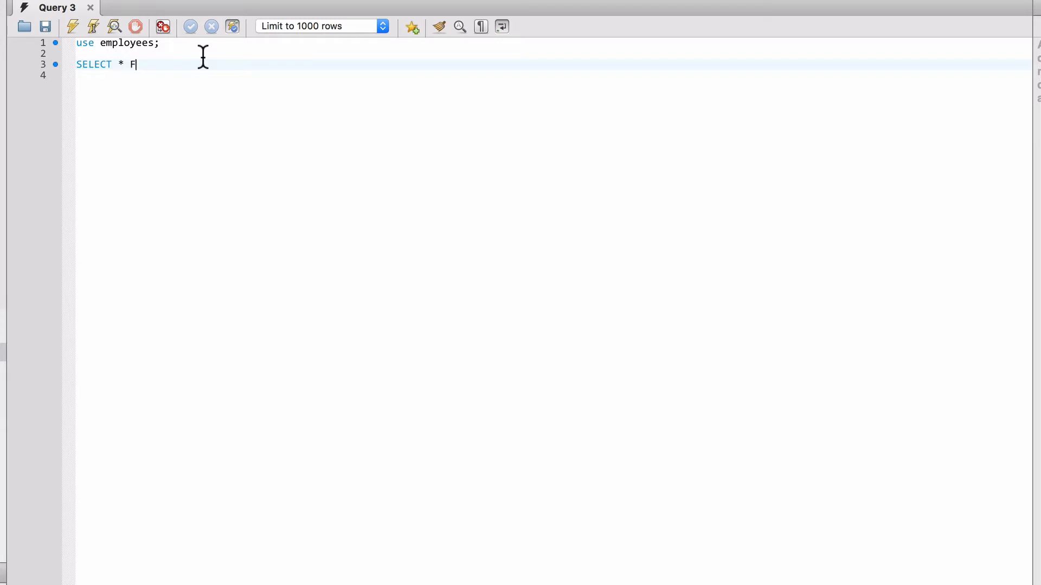
{"action": "type", "text": "ROM employees"}
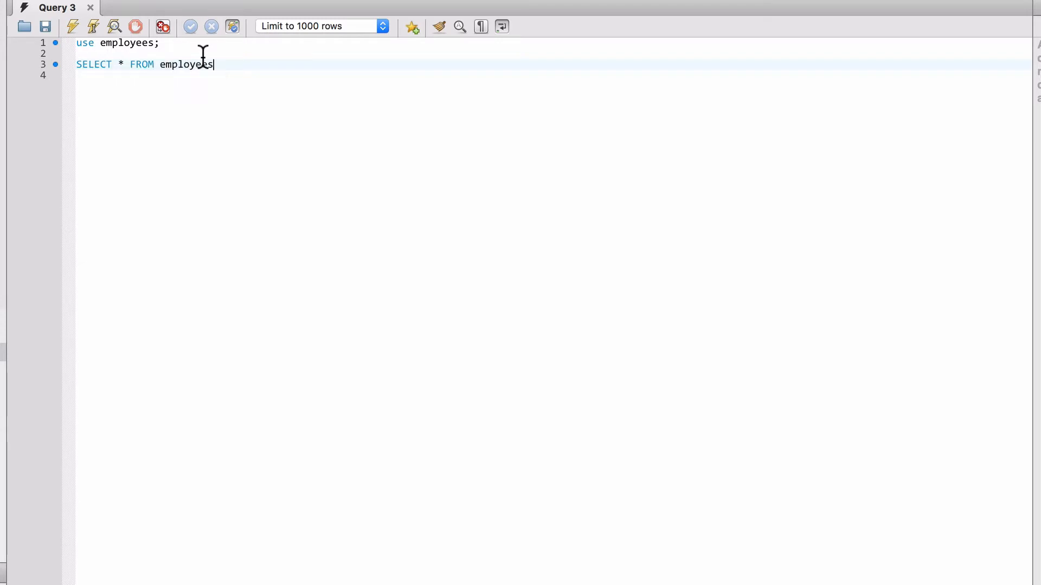
{"action": "type", "text": "WHERE"}
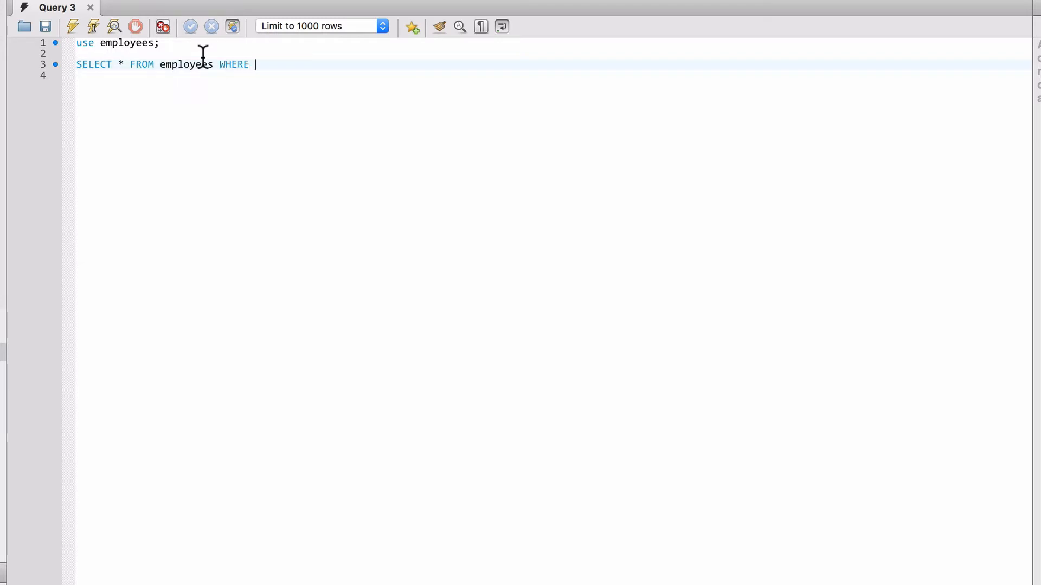
{"action": "type", "text": "first_name = '"}
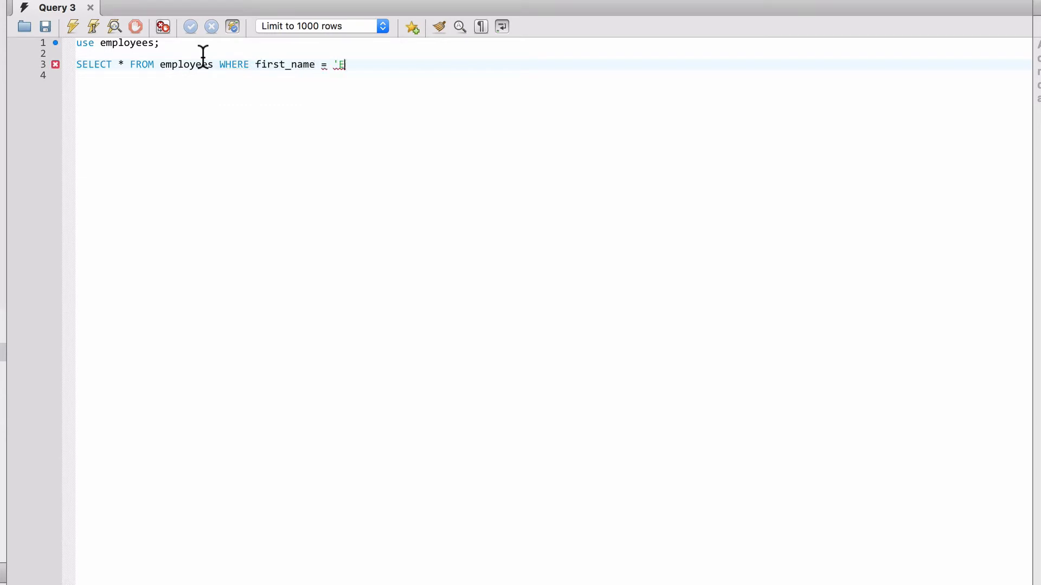
{"action": "type", "text": "Elvis"}
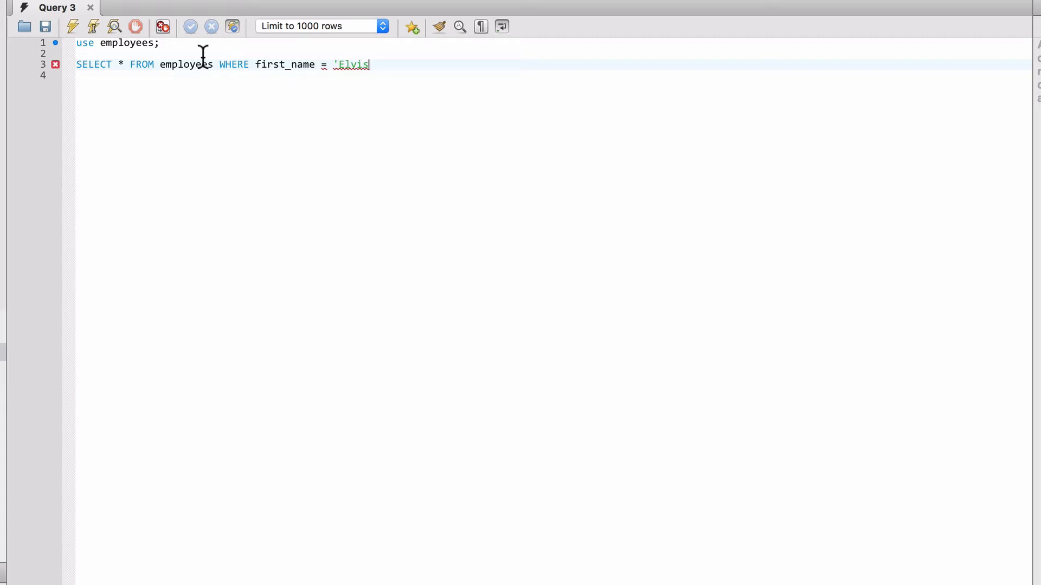
{"action": "type", "text": "'"}
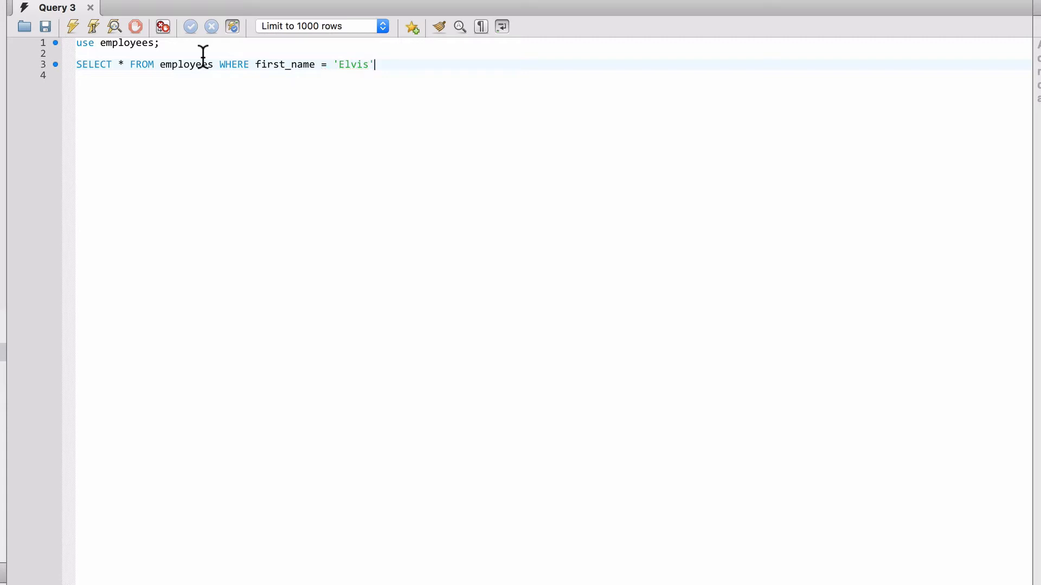
{"action": "type", "text": ";"}
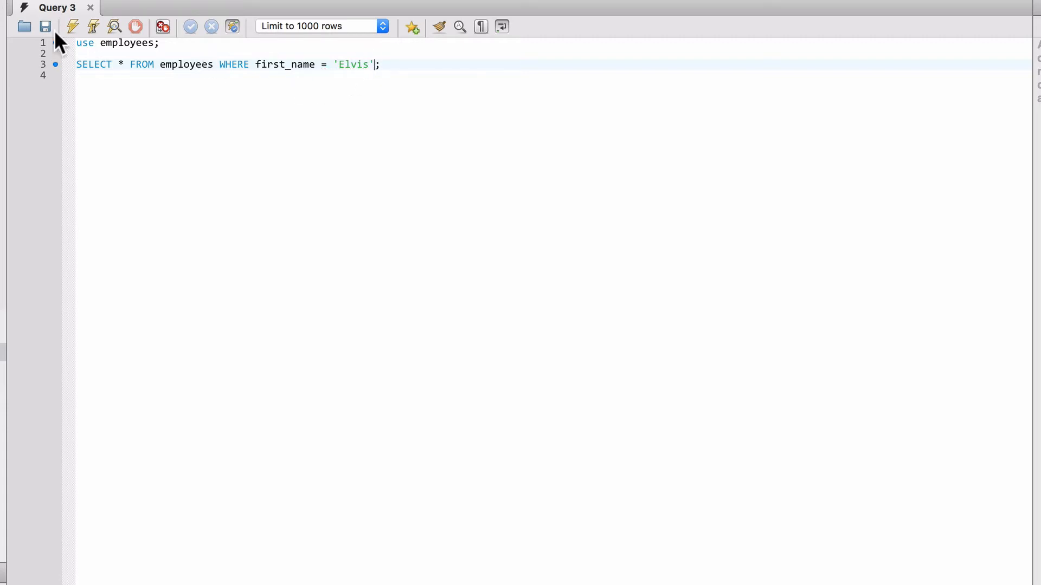
Run the Elvis query and review the matching employees in the result grid
{"action": "left_click", "coordinate": [93, 26]}
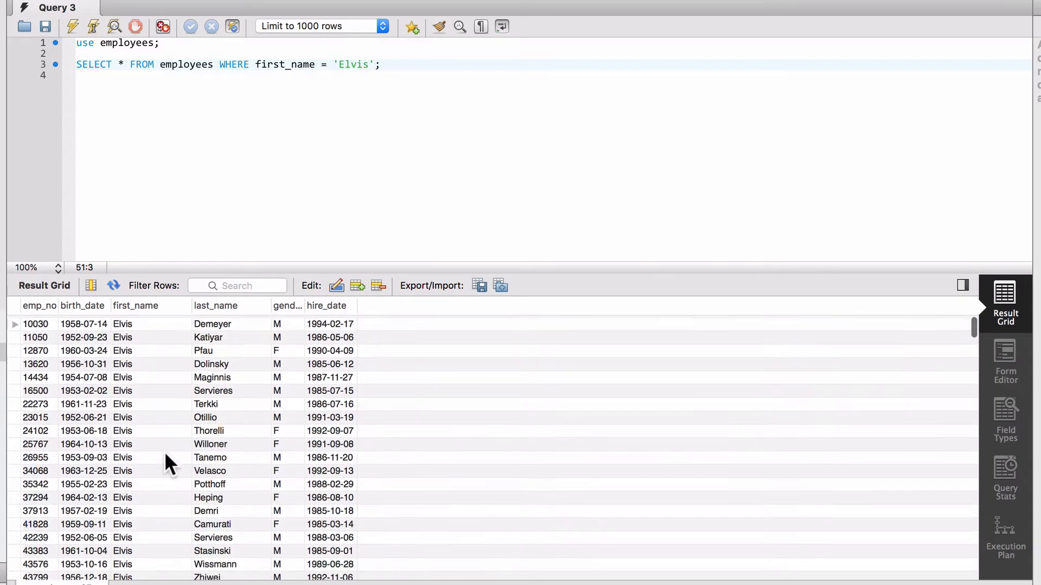
{"action": "scroll", "scroll_direction": "down", "scroll_amount": 3}
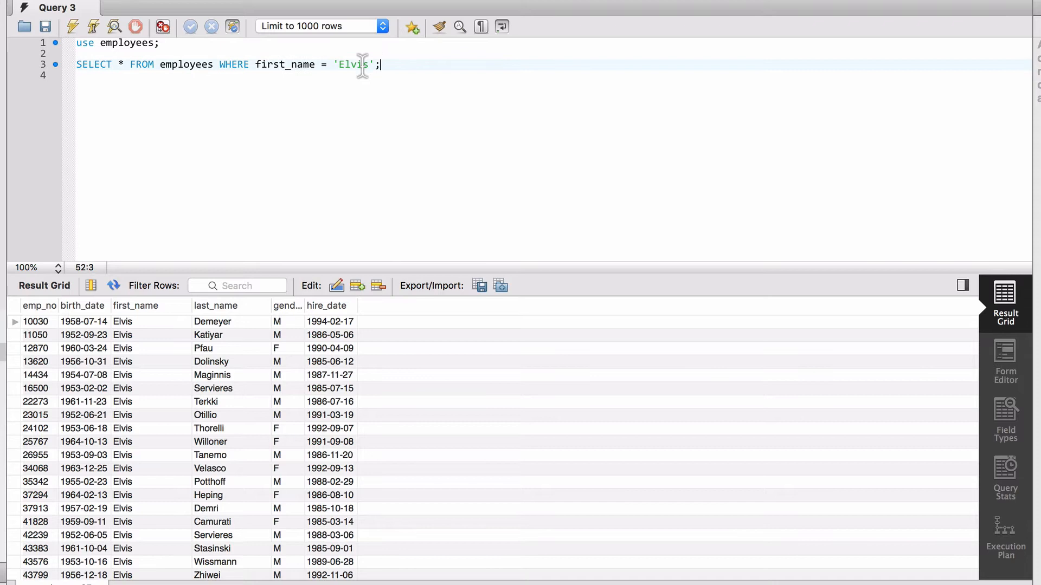
Copy the first_name query into a last_name = 'Elvis' query and run it, returning no rows
{"action": "triple_click", "coordinate": [225, 64]}
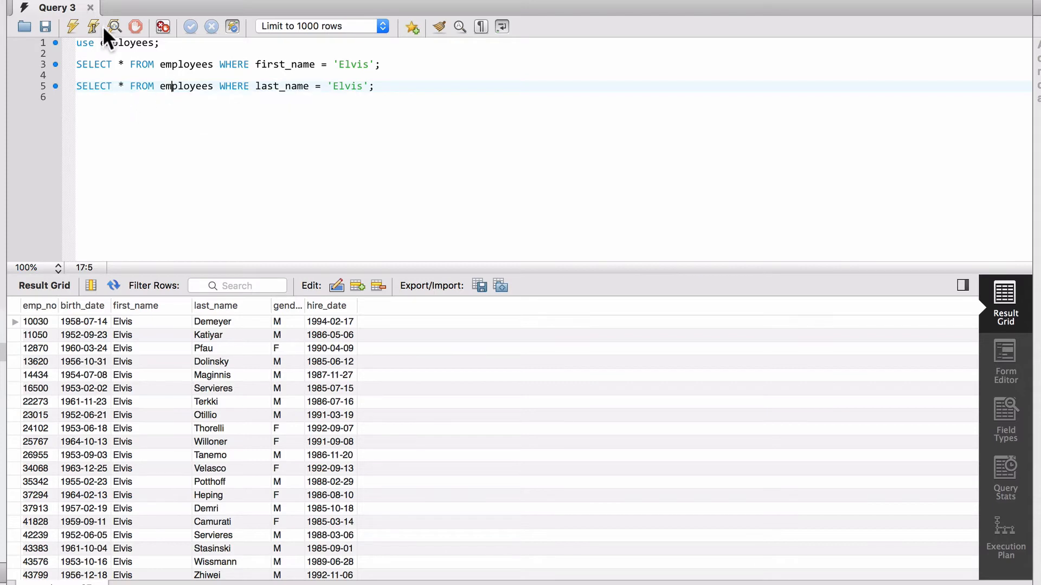
{"action": "left_click", "coordinate": [73, 26]}
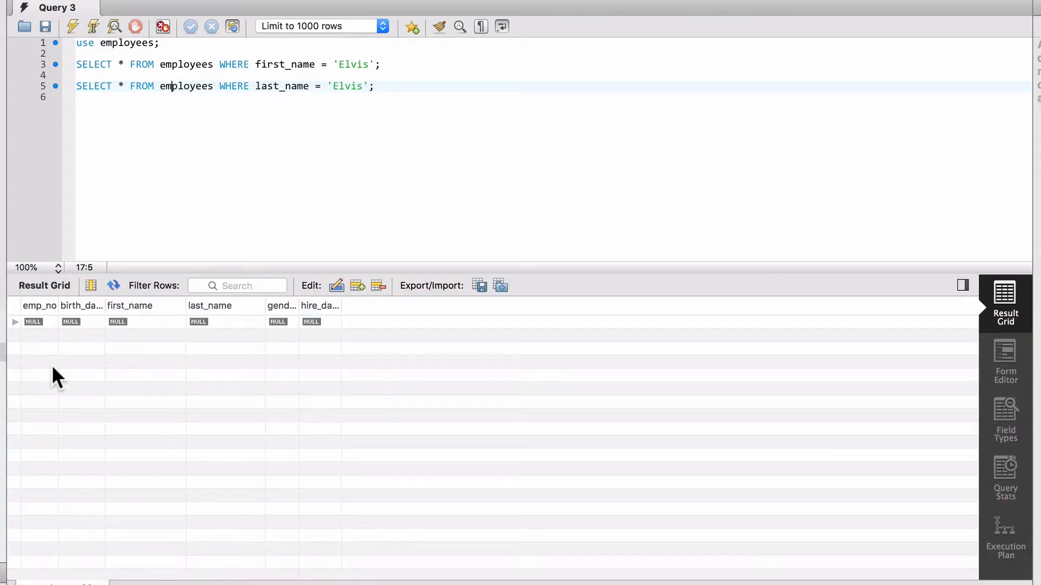
{"action": "mouse_move", "coordinate": [352, 401]}
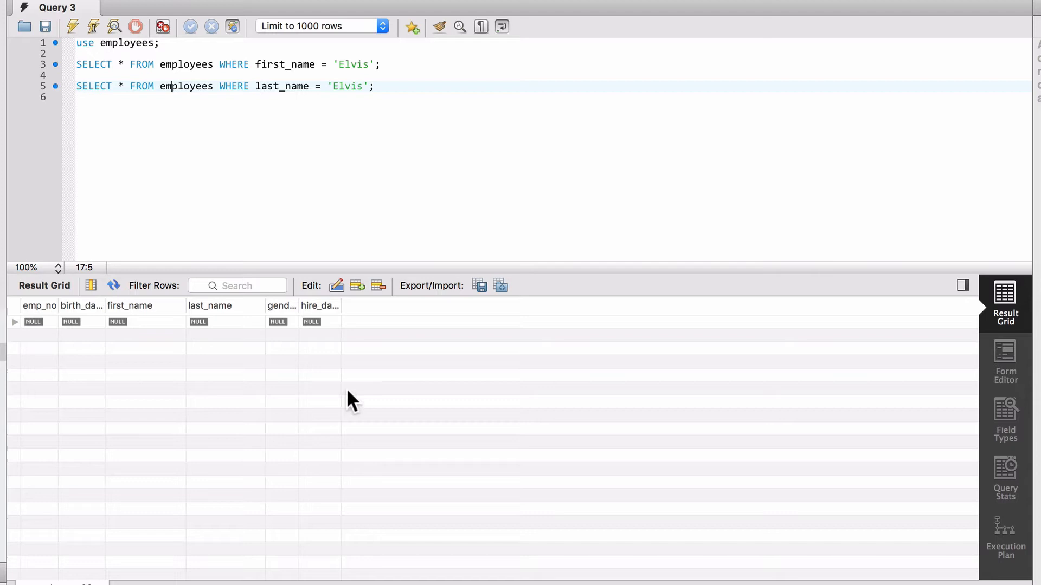
{"action": "mouse_move", "coordinate": [200, 403]}
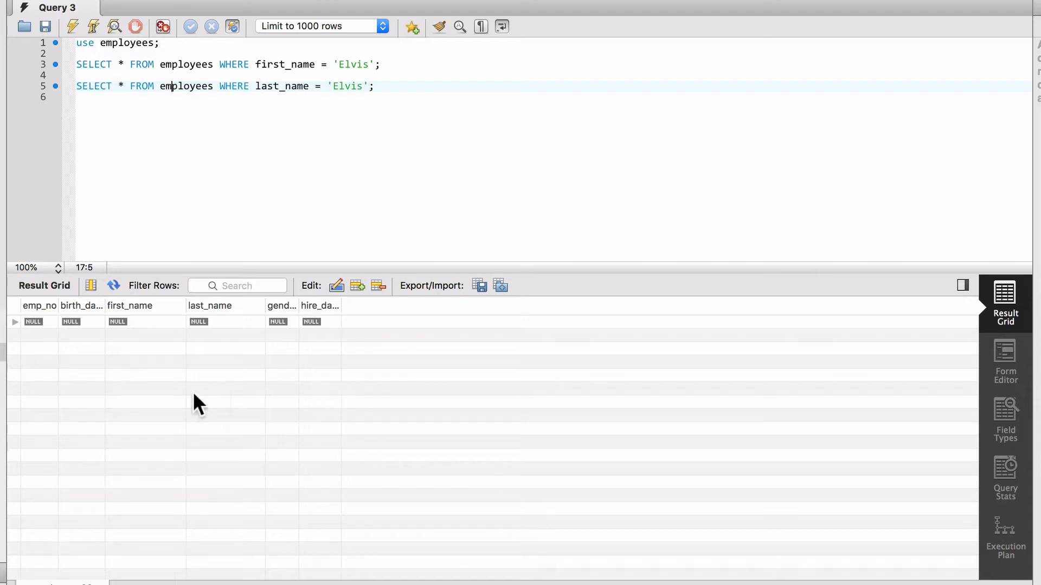
{"action": "mouse_move", "coordinate": [23, 332]}
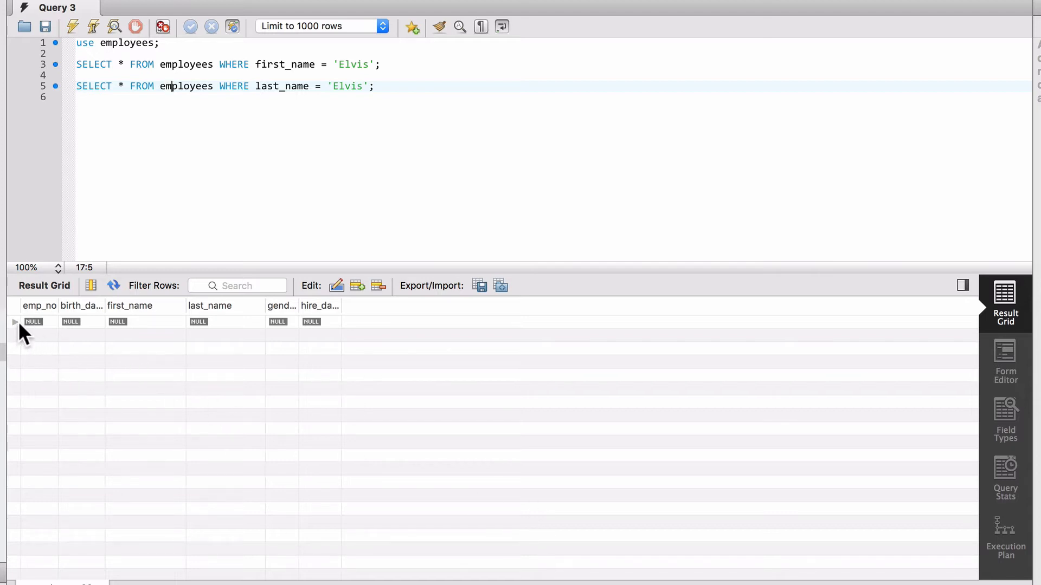
{"action": "mouse_move", "coordinate": [454, 350]}
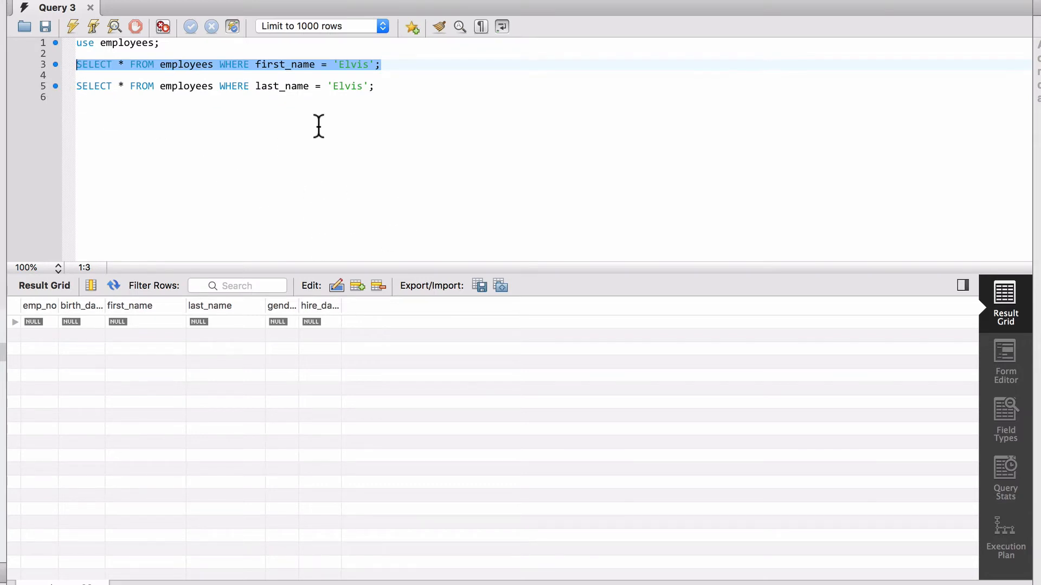
Add a first_name <> 'Elvis' query on line 7 and run it to list non-Elvis employees
{"action": "type", "text": "SELECT * FROM employees WHERE first_name = 'Elvis';"}
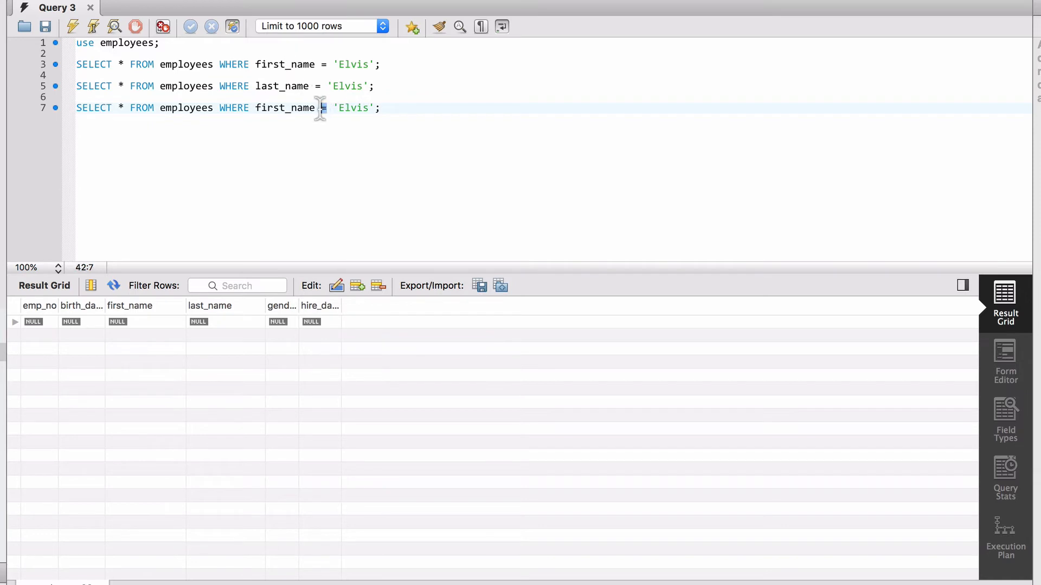
{"action": "type", "text": "<>"}
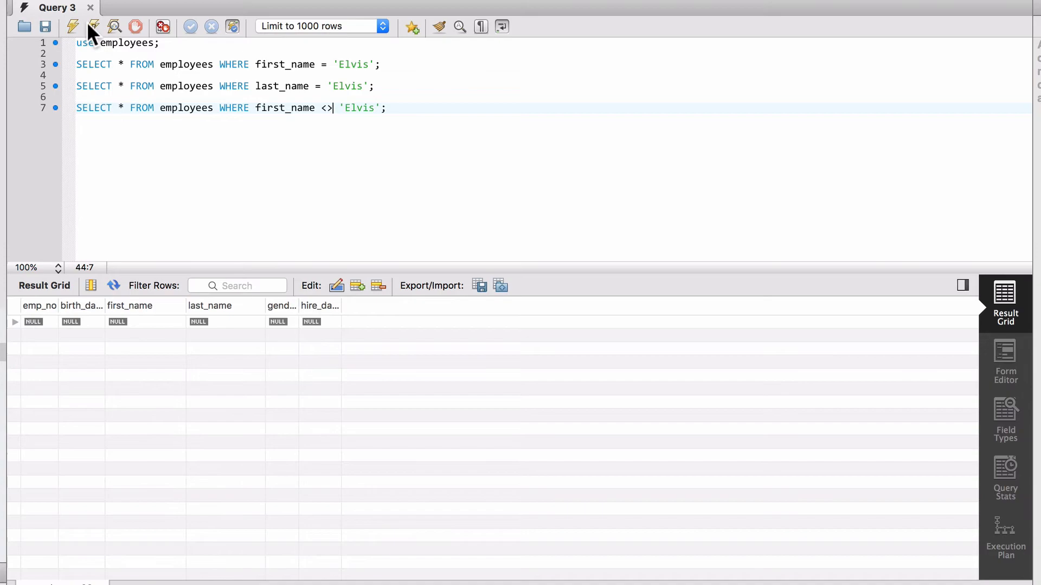
{"action": "left_click", "coordinate": [73, 26]}
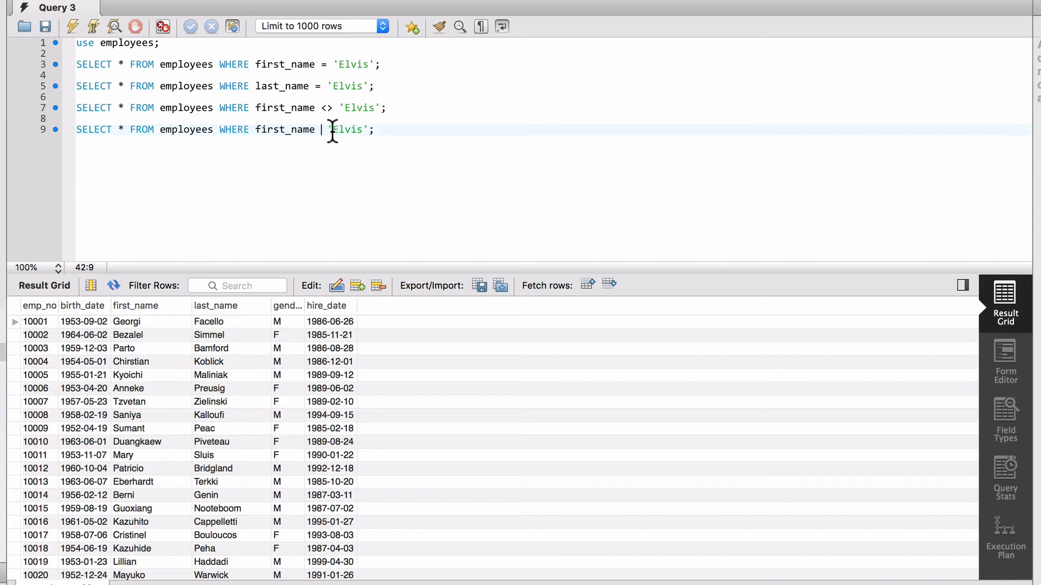
Make line 9 a first_name != 'Elvis' query, run it and review the non-Elvis results
{"action": "type", "text": "!"}
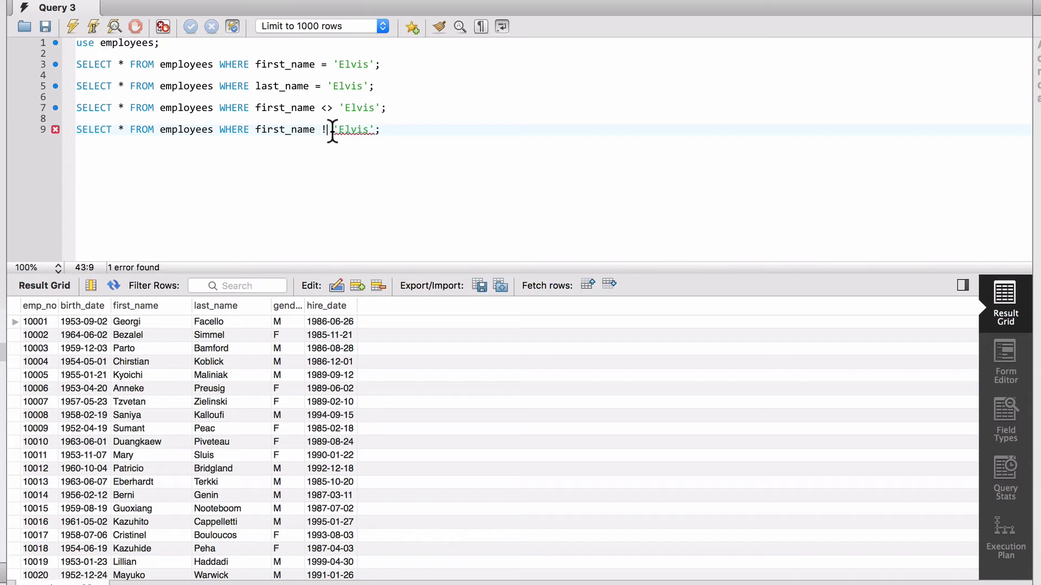
{"action": "key", "text": "backspace"}
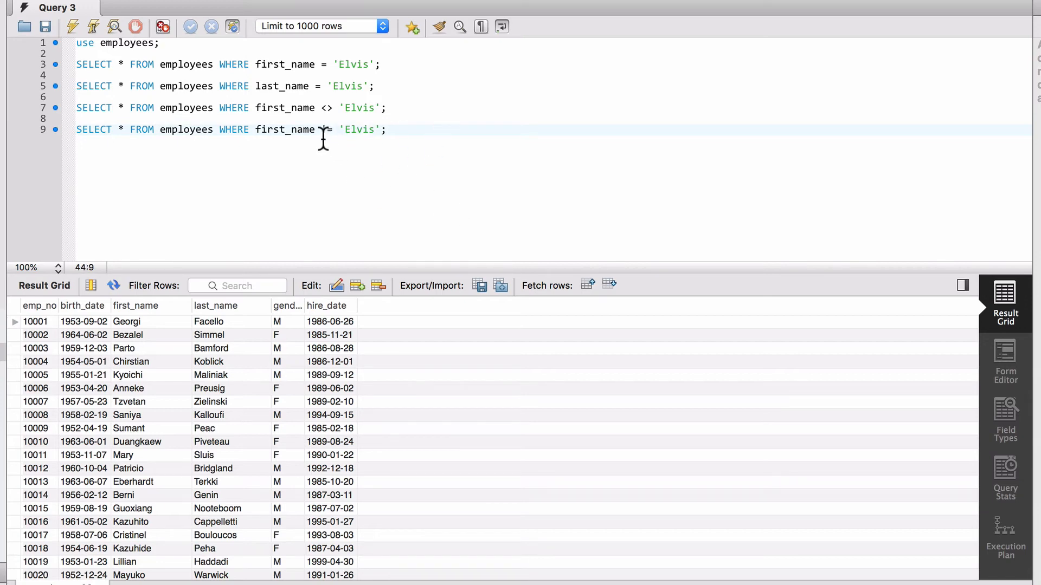
{"action": "type", "text": "!"}
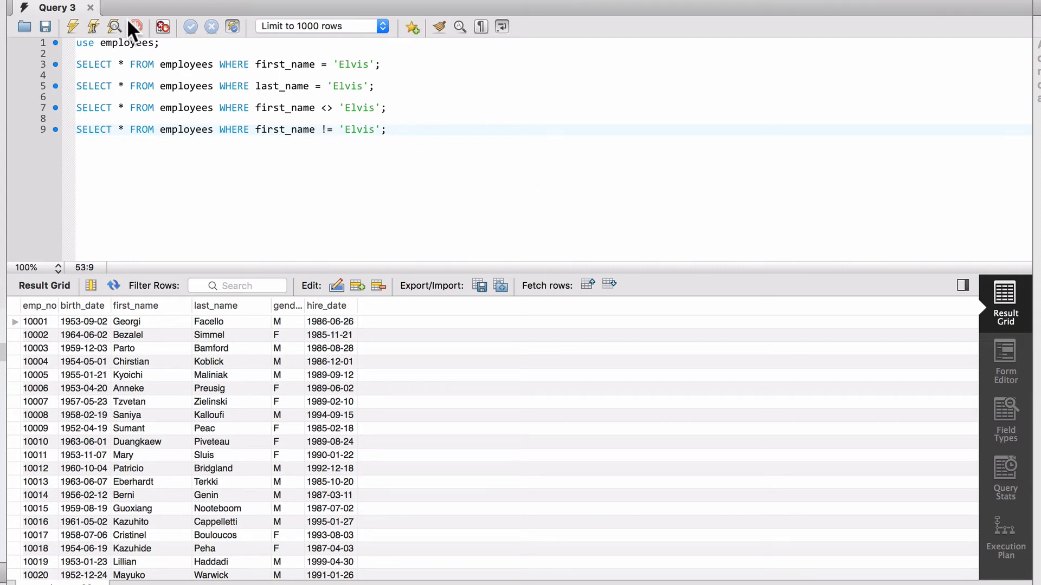
{"action": "scroll", "scroll_direction": "down", "scroll_amount": 3}
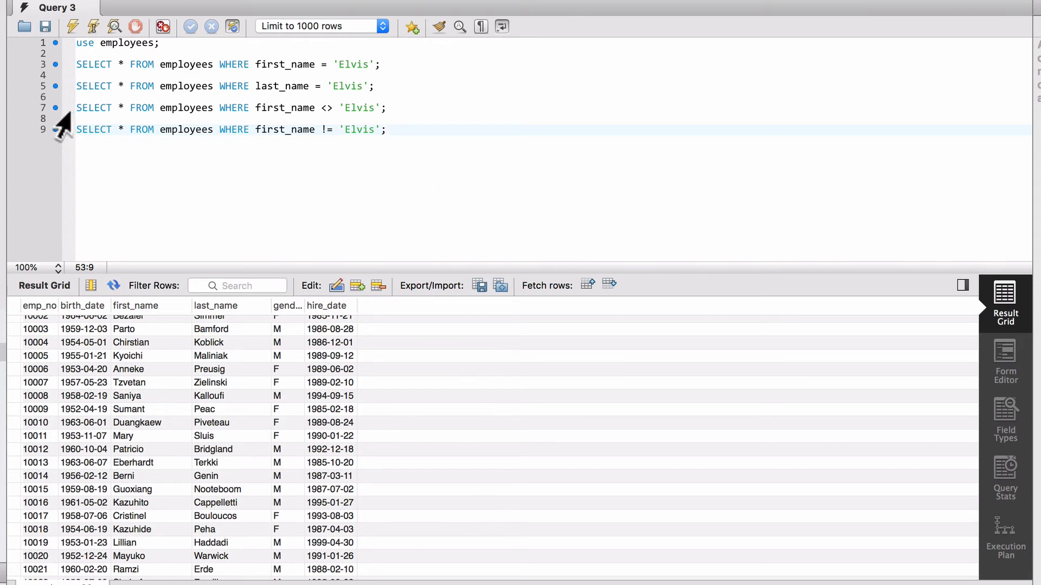
{"action": "mouse_move", "coordinate": [26, 151]}
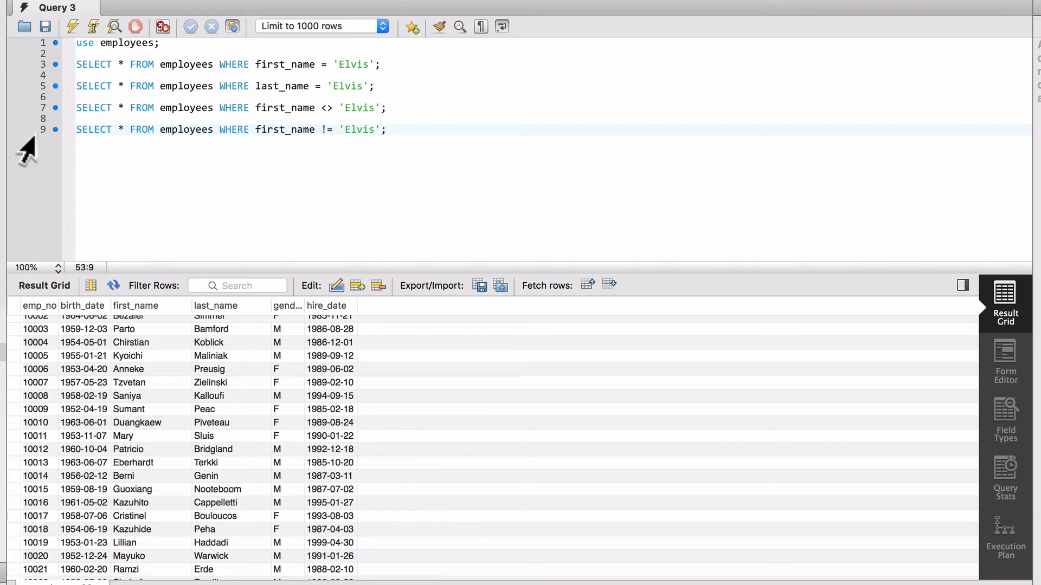
{"action": "double_click", "coordinate": [324, 107]}
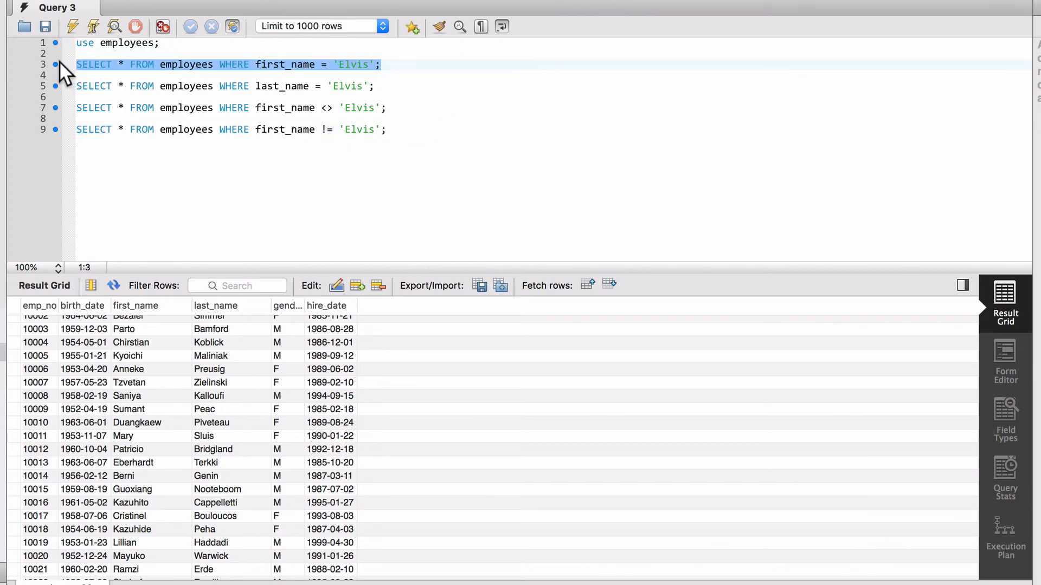
Add SELECT count(*) FROM employees WHERE first_name = 'Elvis' on line 11 and run it, returning 246
{"action": "left_click", "coordinate": [386, 129]}
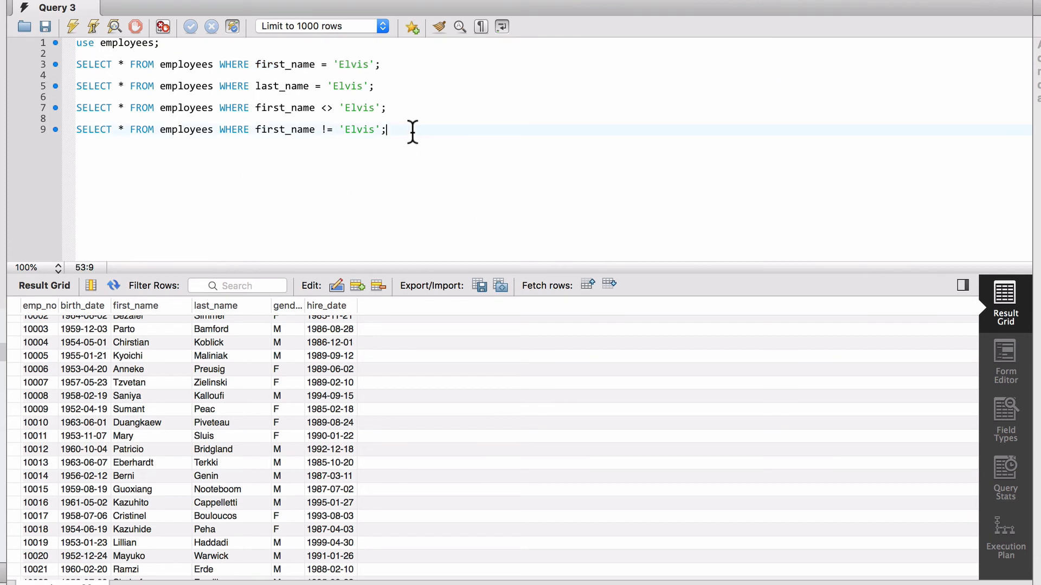
{"action": "type", "text": "SELECT * FROM employees WHERE first_name = 'Elvis';"}
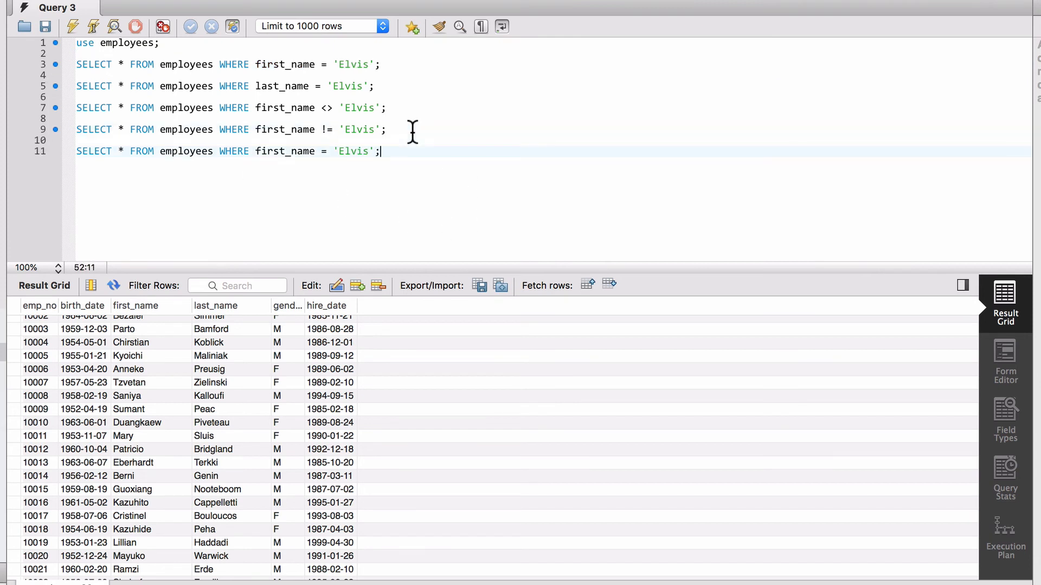
{"action": "mouse_move", "coordinate": [122, 151]}
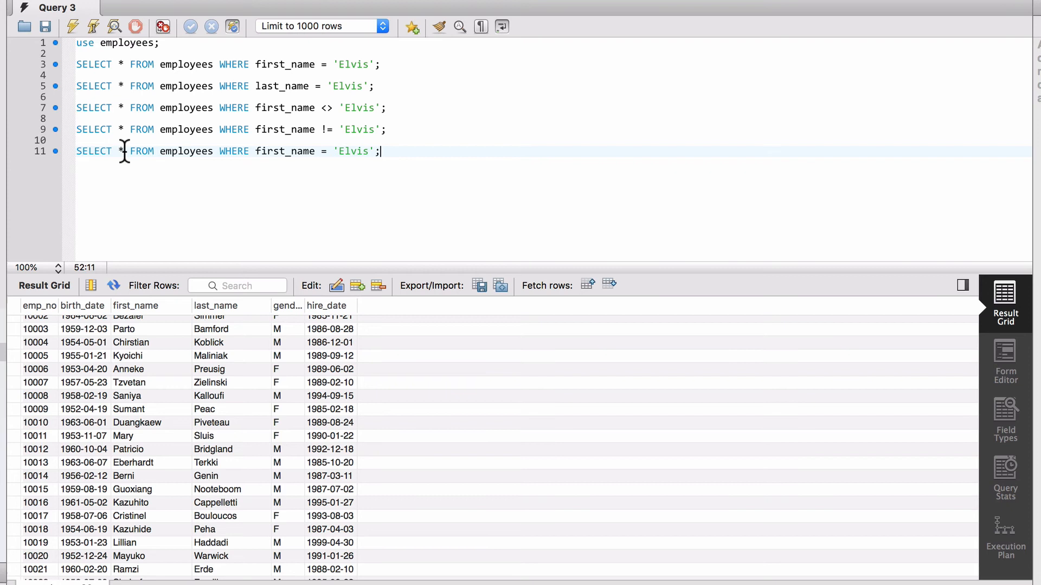
{"action": "type", "text": "count("}
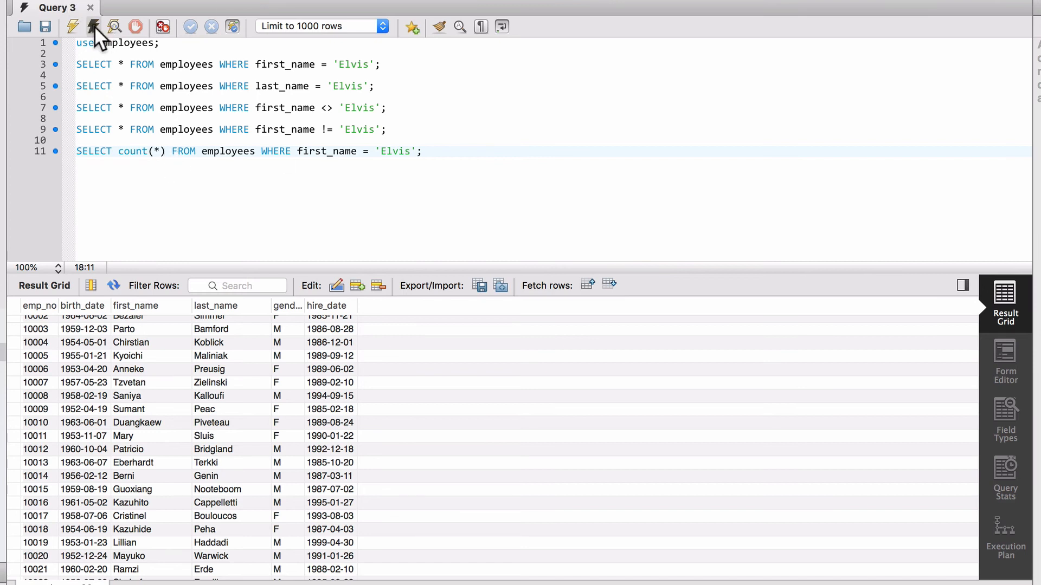
{"action": "left_click", "coordinate": [94, 26]}
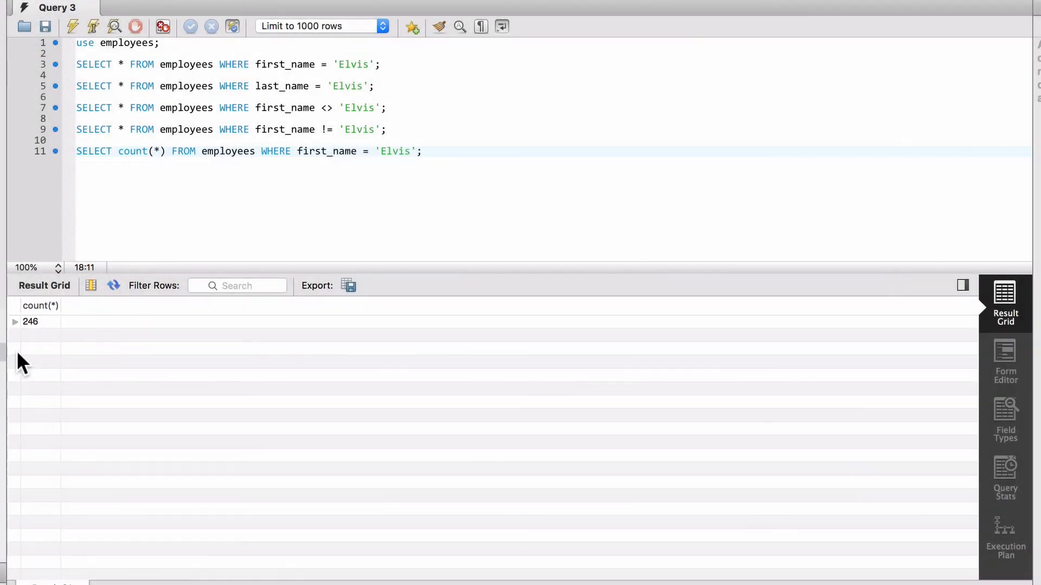
Rerun the line 3 first_name = 'Elvis' query to list Elvis employees again
{"action": "left_click", "coordinate": [379, 64]}
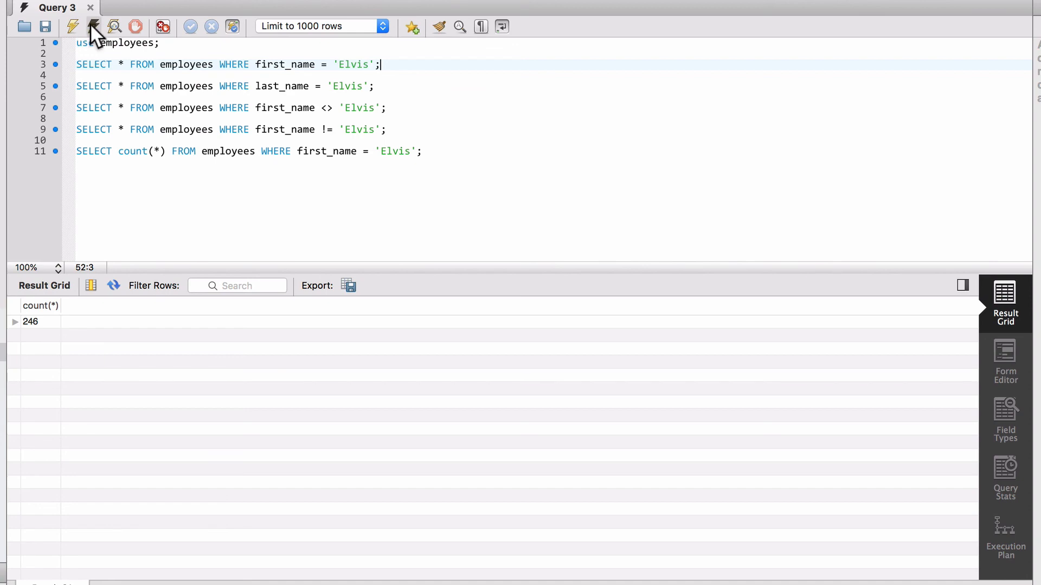
{"action": "left_click", "coordinate": [92, 26]}
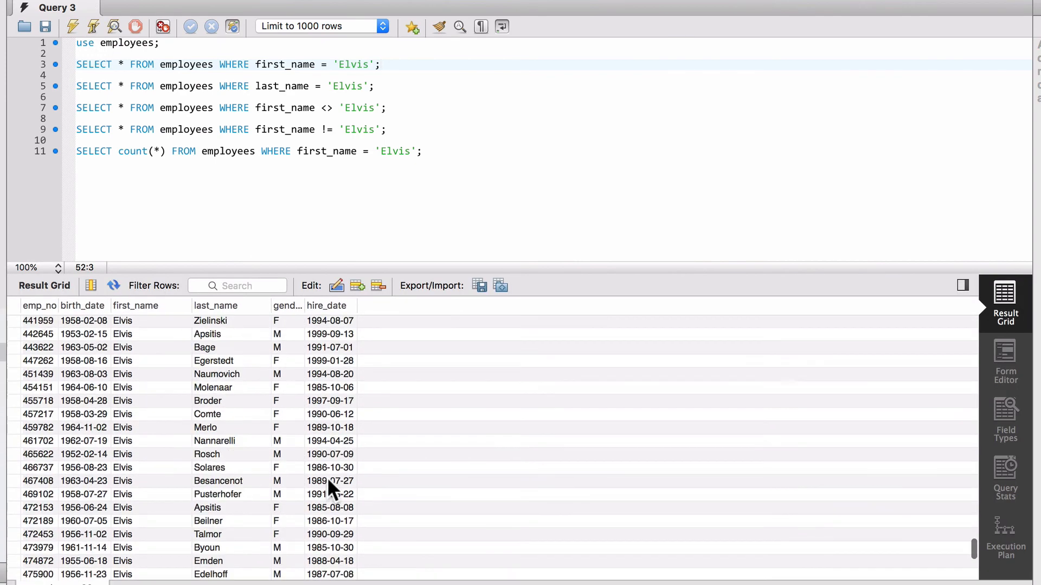